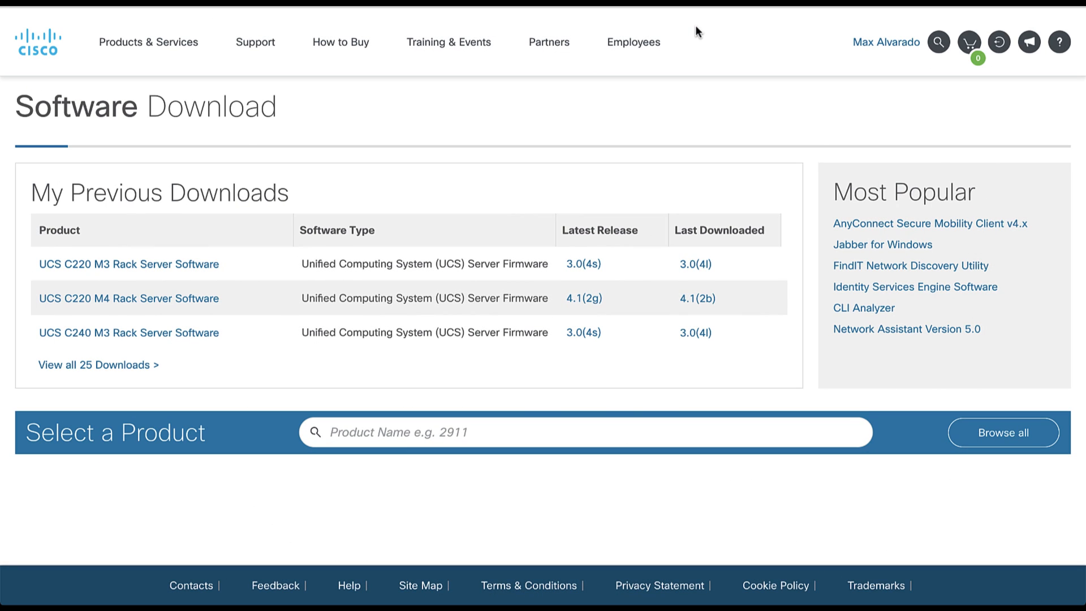
# Step: Search the product list for 'nexus' and scroll to the Nexus Dashboard 2.1(1e) images
pyautogui.write('nexus')
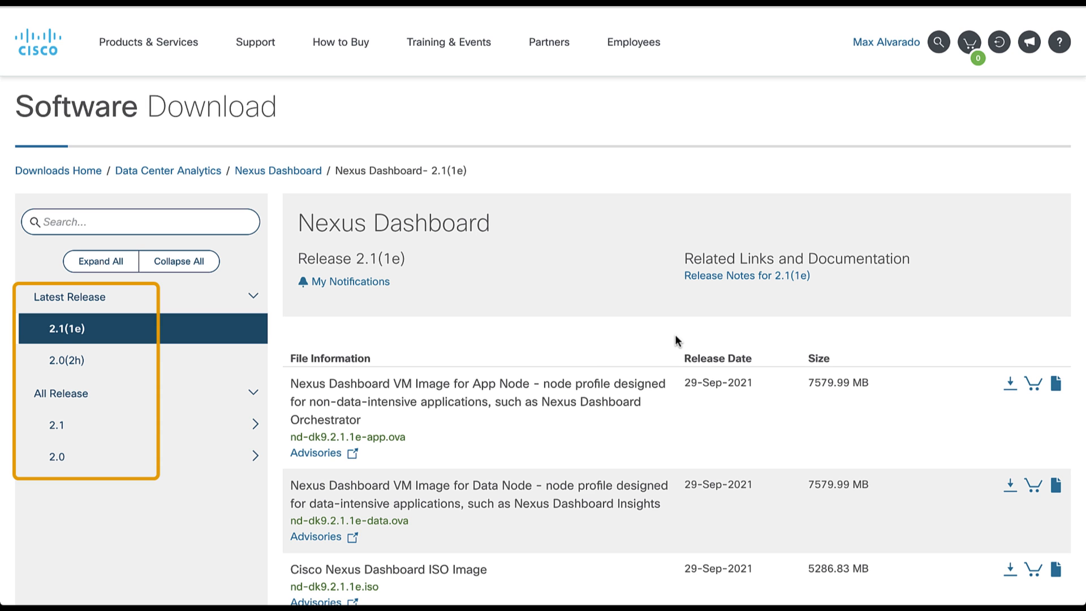
pyautogui.scroll(-3)
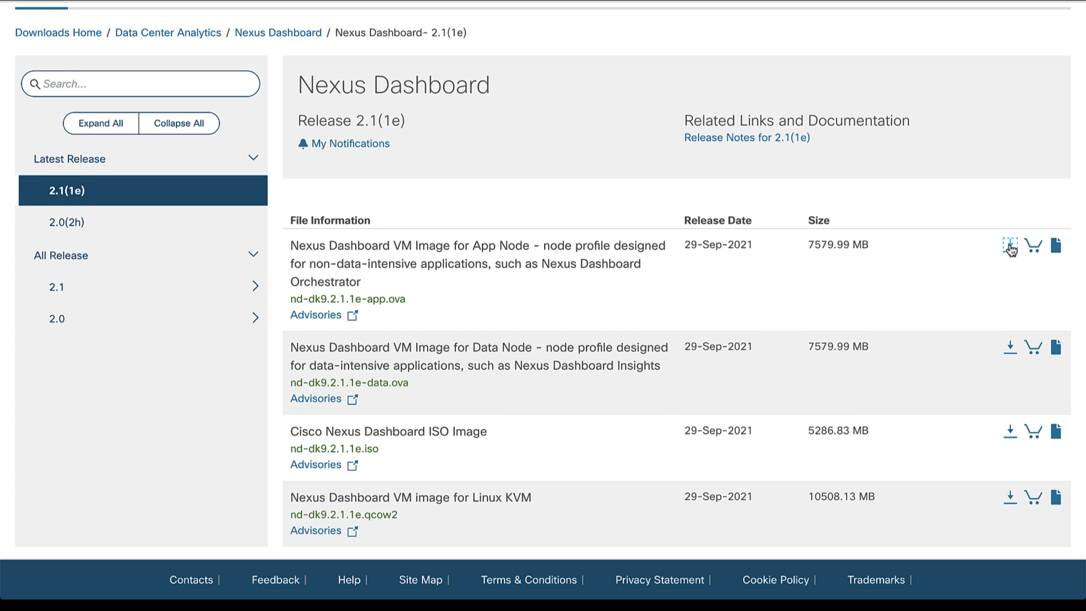
# Step: Download nd-dk9.2.1.1e-app.ova after accepting the license agreement
pyautogui.click(1009, 246)
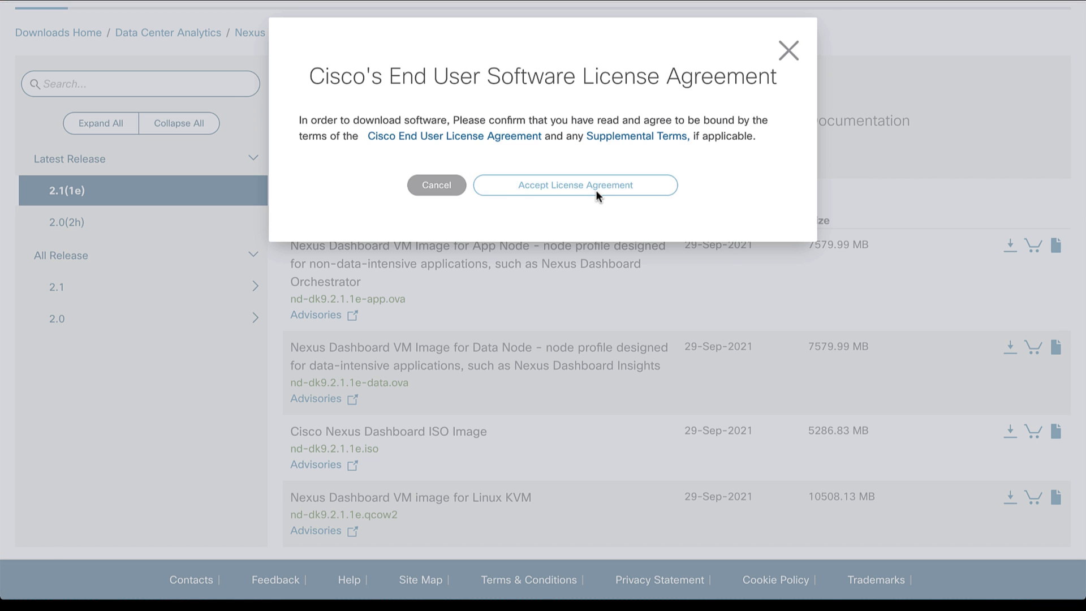
pyautogui.click(574, 185)
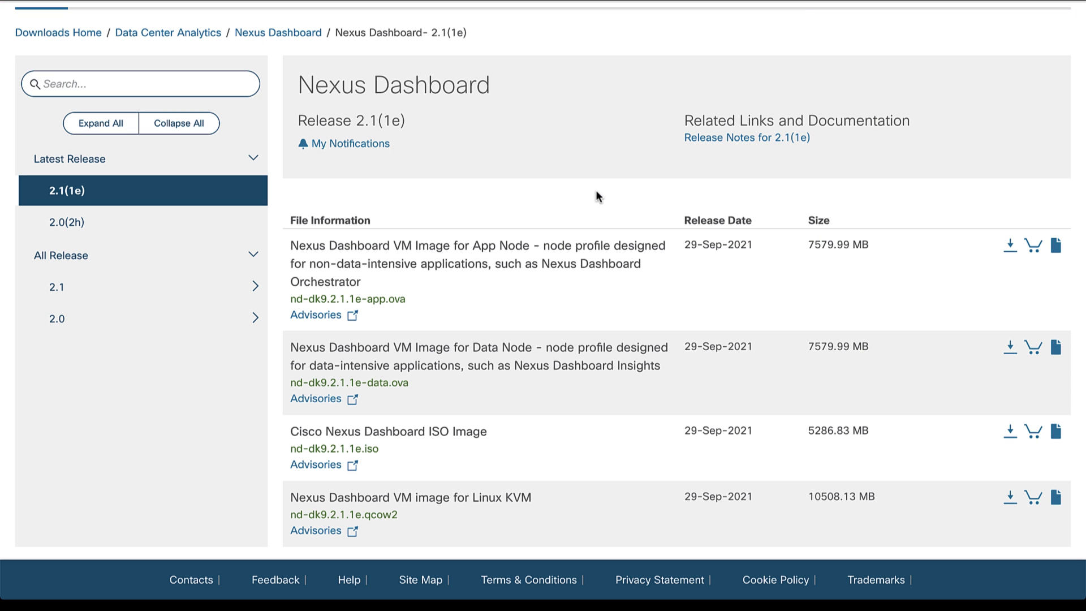
pyautogui.click(1010, 245)
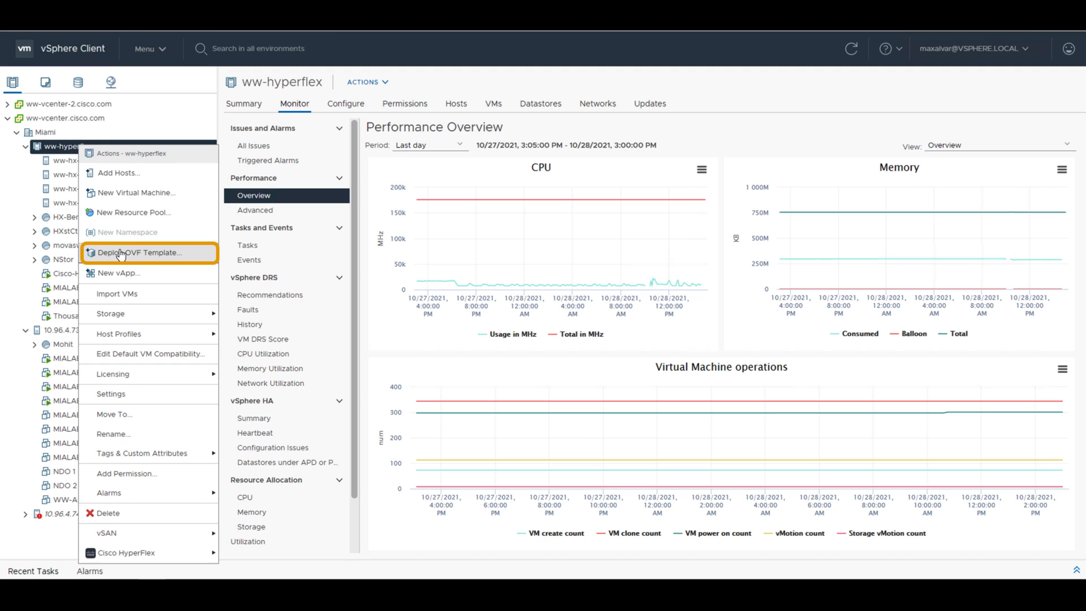
# Step: Load the local file nd-dk9.2.1.1e-app.ova into a new OVF template deployment
pyautogui.click(141, 253)
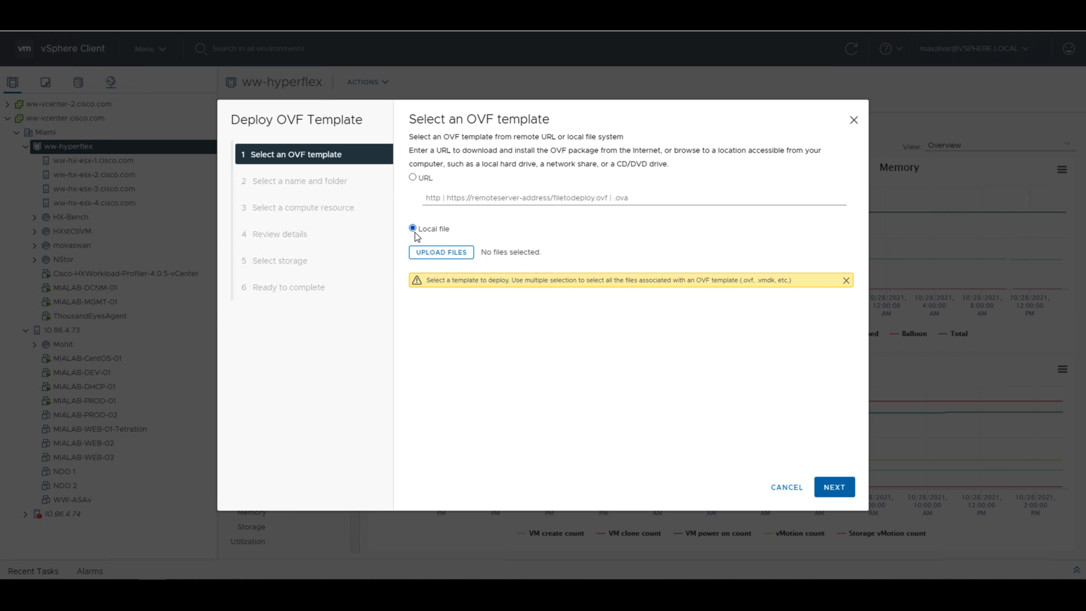
pyautogui.click(440, 251)
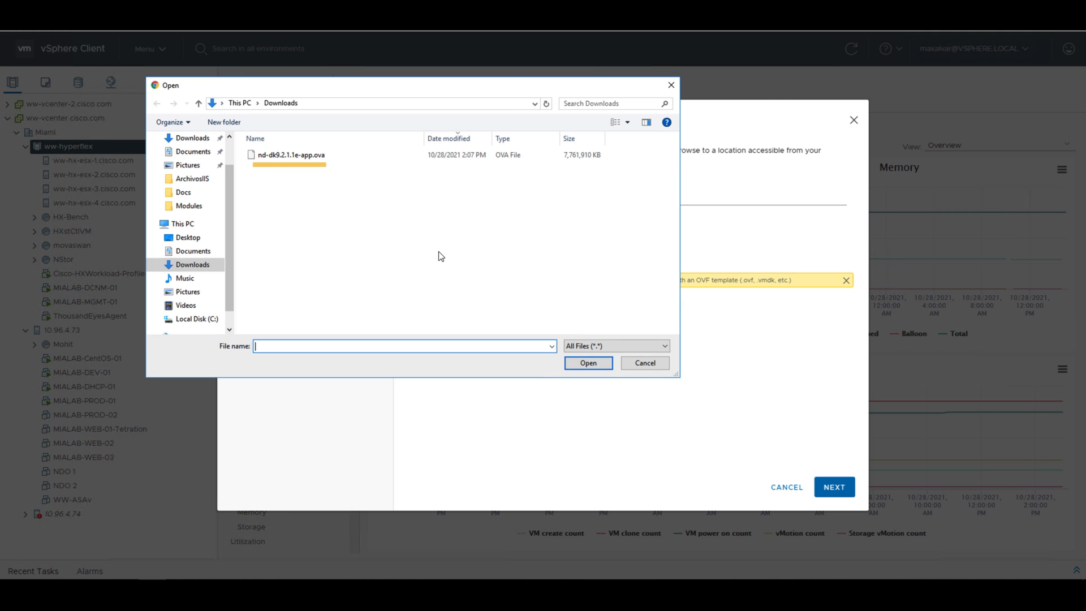
pyautogui.click(288, 155)
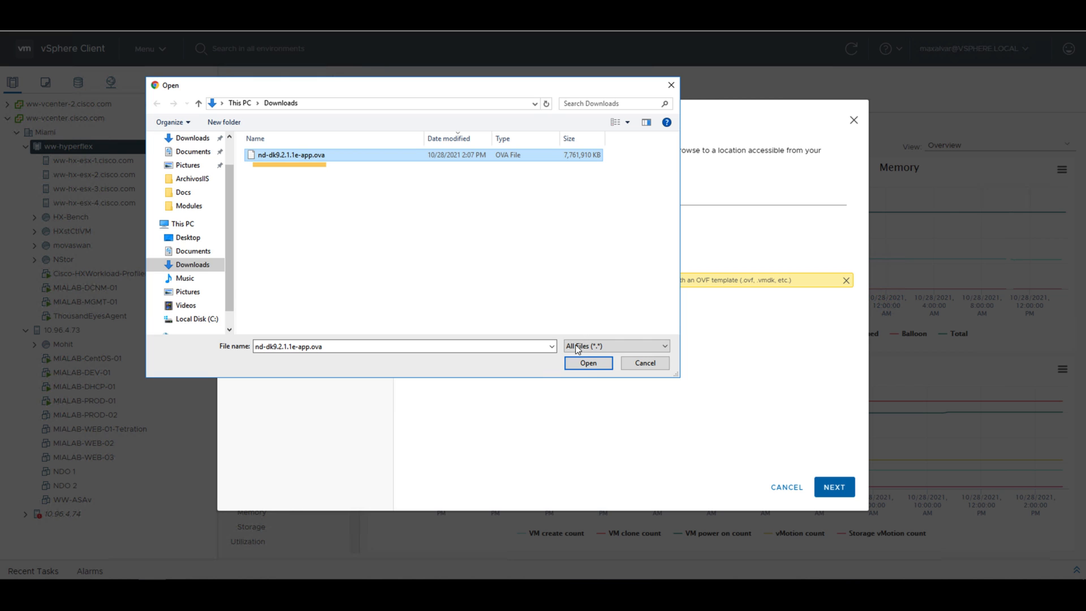
pyautogui.click(587, 363)
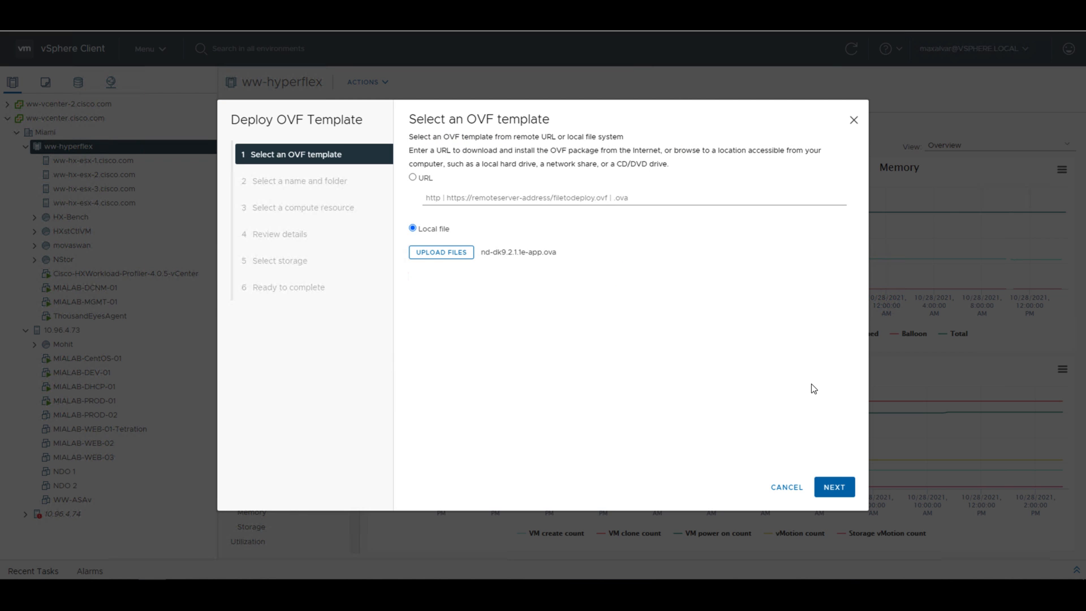
# Step: Name the VM MIALAB-vND-01 on ww-hyperflex and store it on DS_vND
pyautogui.click(833, 487)
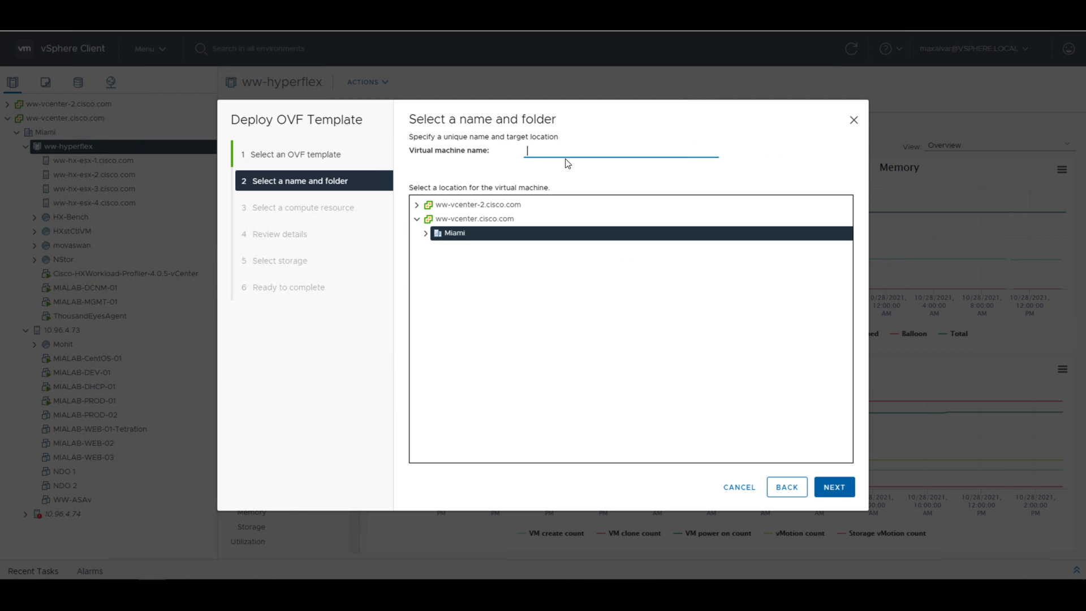
pyautogui.write('MIALAB-vND-01')
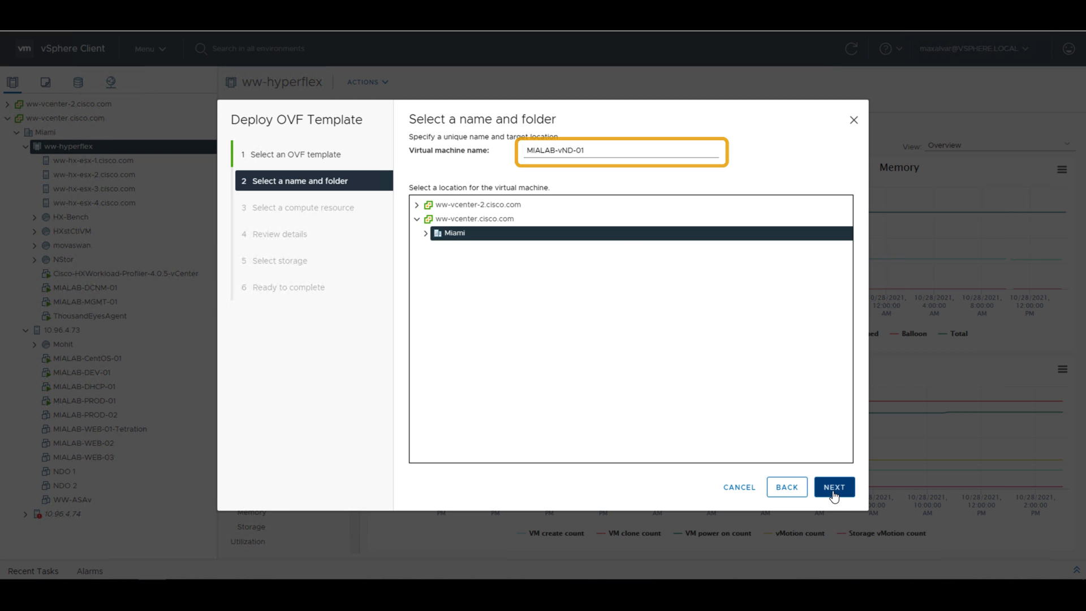
pyautogui.click(833, 487)
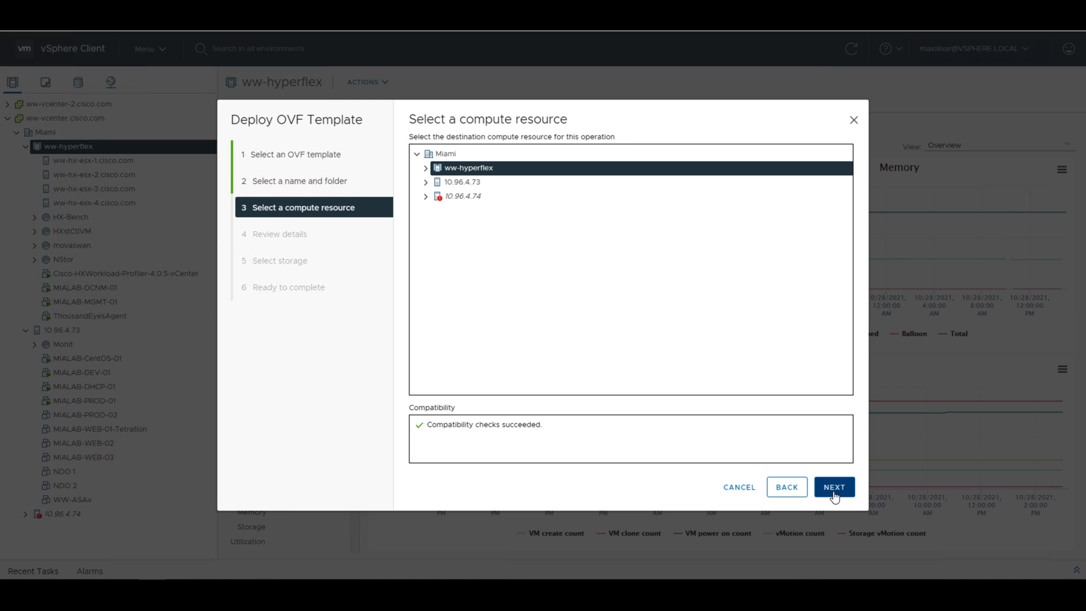
pyautogui.click(833, 487)
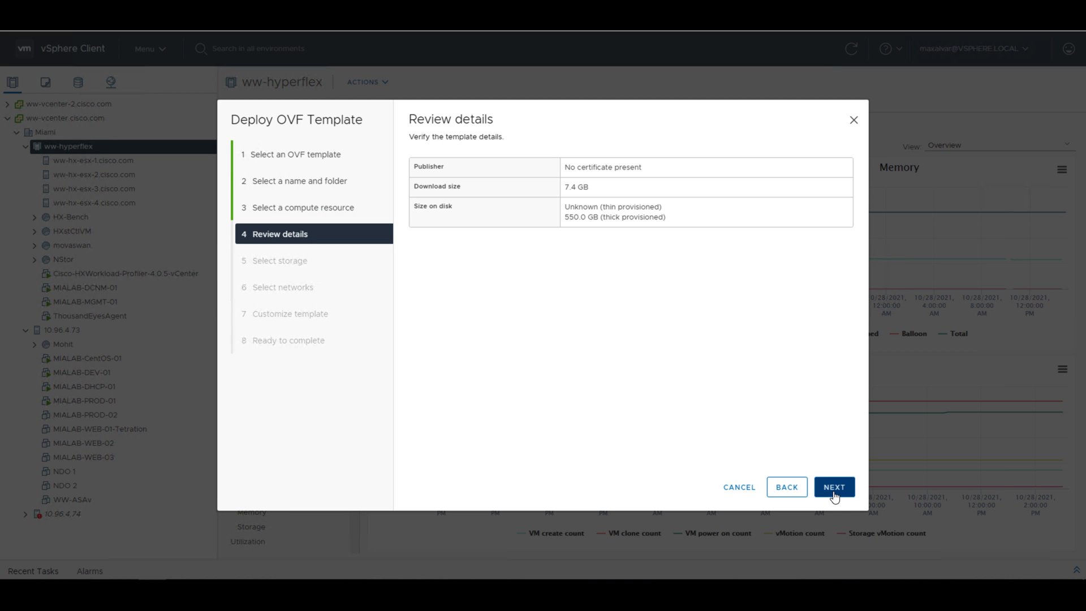
pyautogui.click(833, 487)
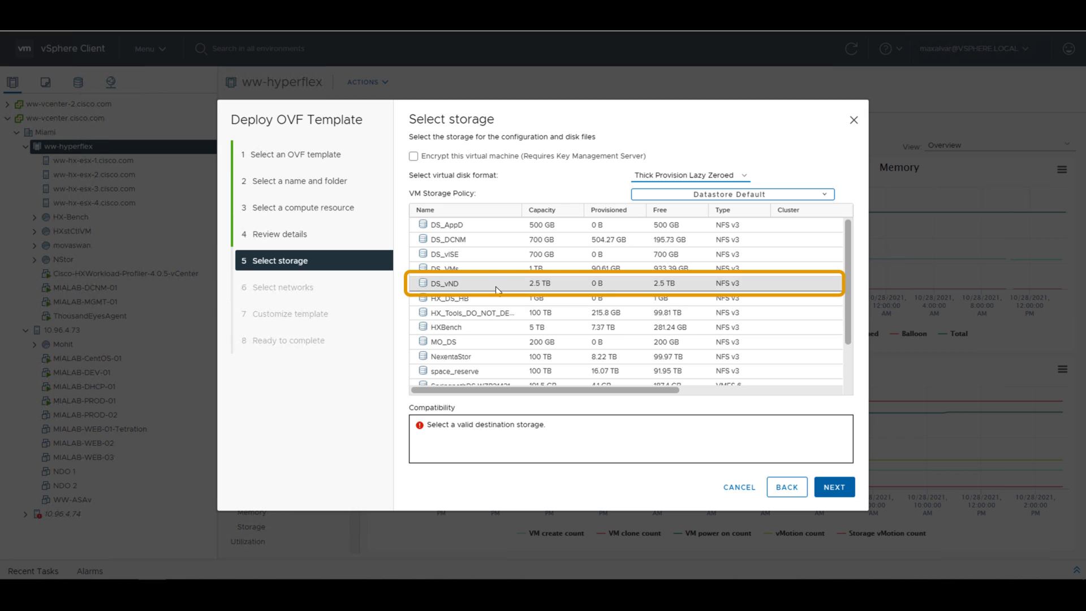
pyautogui.click(485, 283)
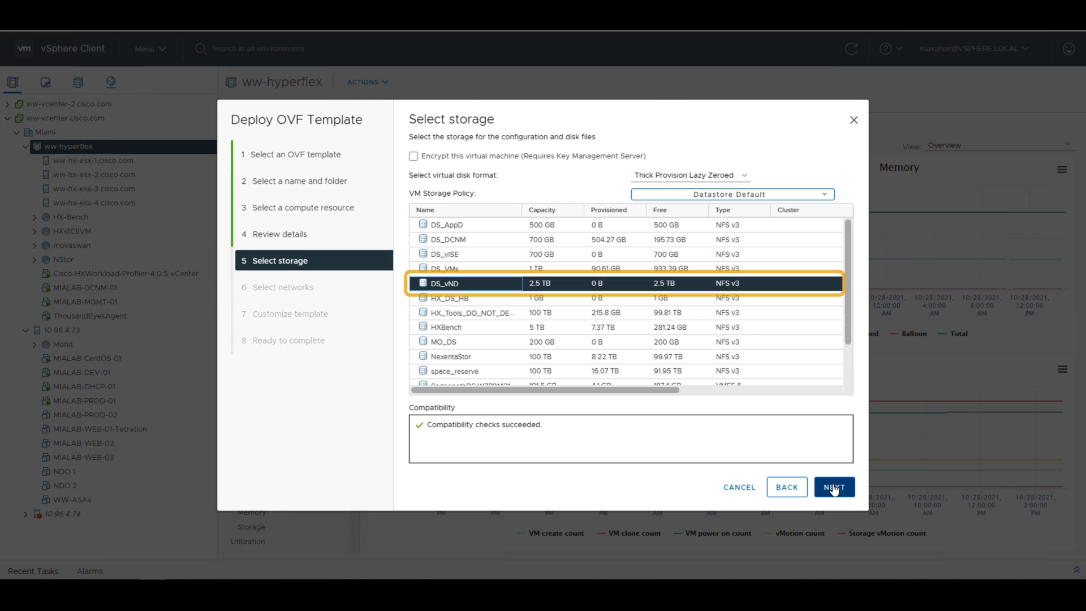
pyautogui.click(833, 487)
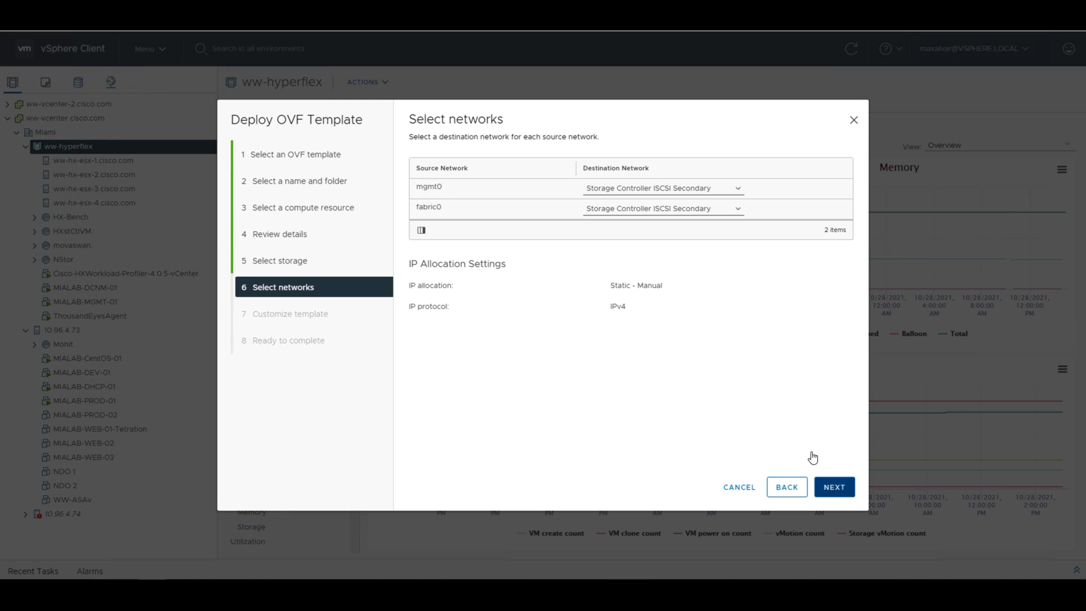
# Step: Map the mgmt0 and fabric0 networks to Storage Controller Management Network
pyautogui.click(737, 187)
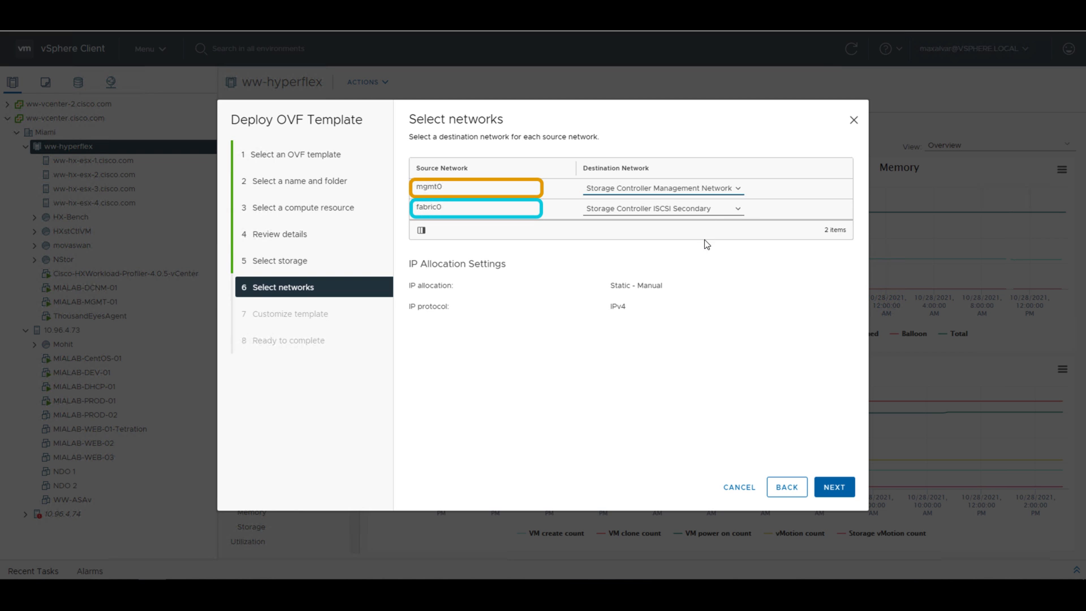
pyautogui.click(662, 209)
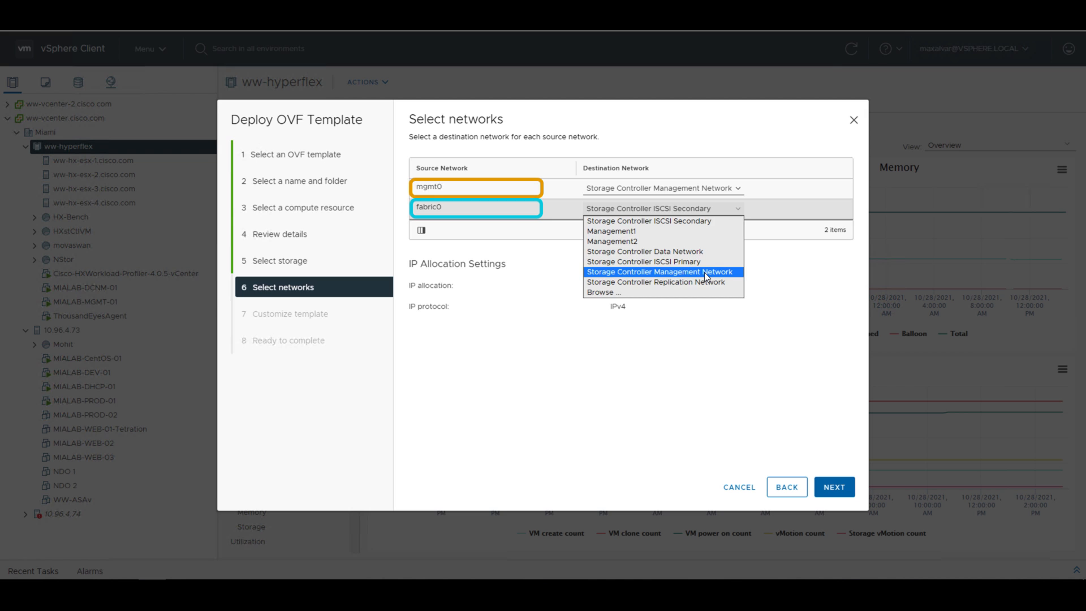
pyautogui.click(659, 271)
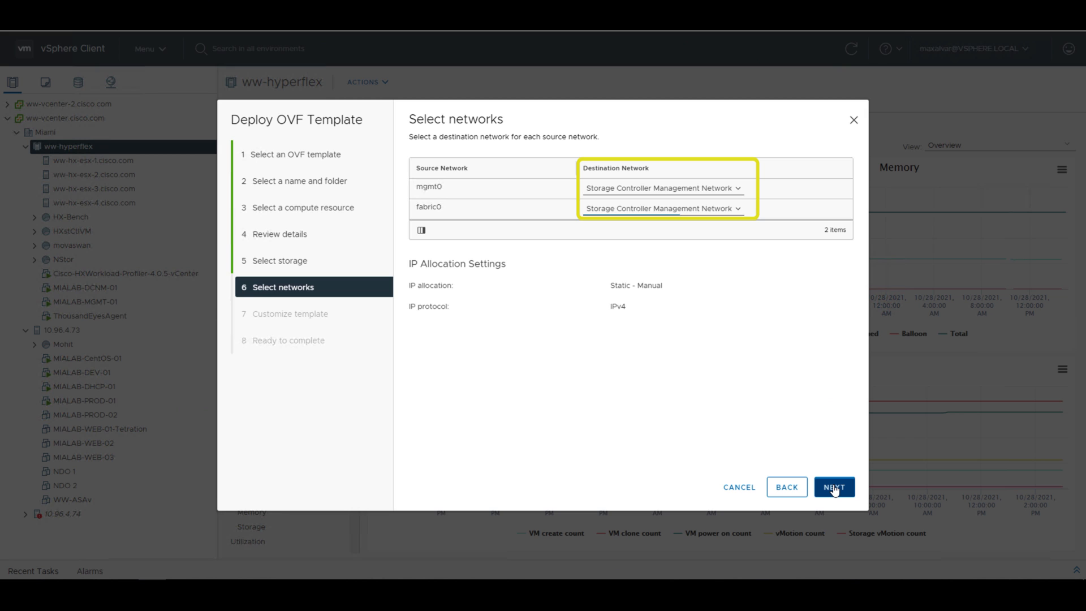
# Step: Set the password, management address 10.96.4.96/24, gateway 10.96.4.1, and tick Cluster Leader
pyautogui.click(833, 487)
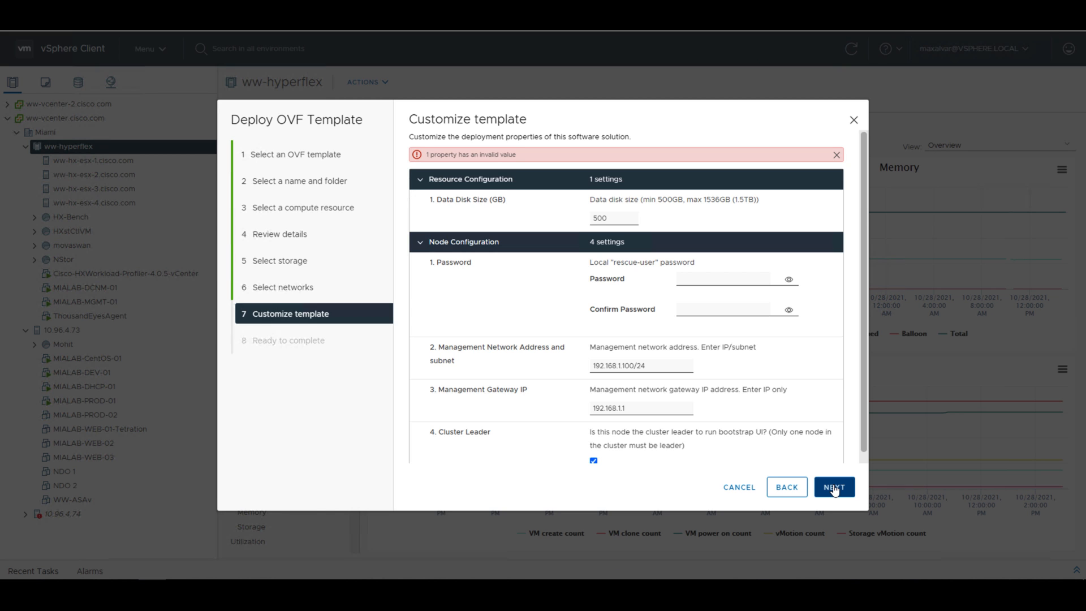
pyautogui.write('••••••••••')
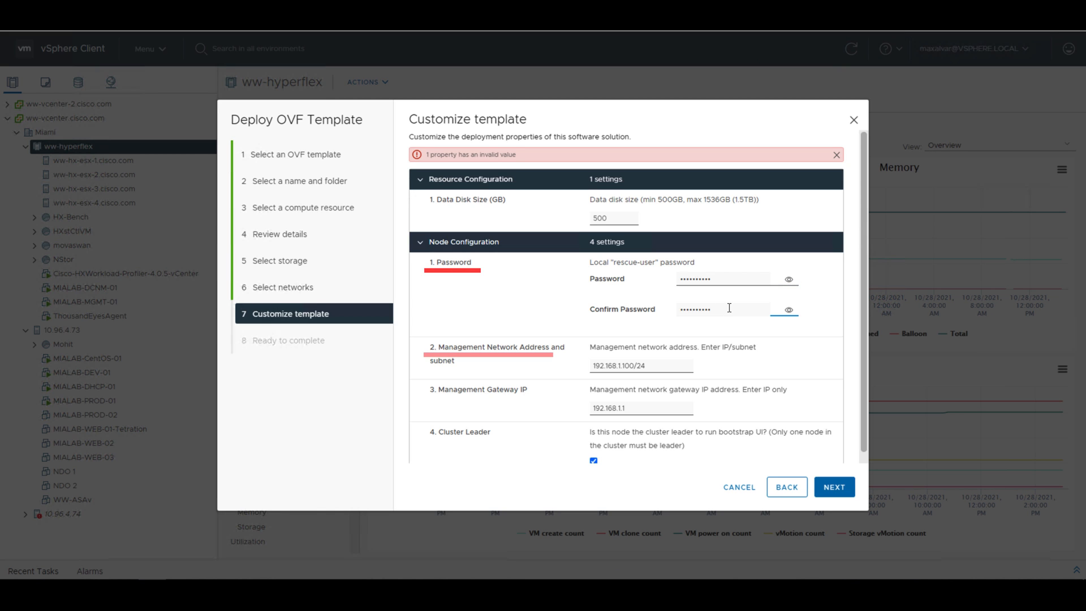
pyautogui.click(641, 366)
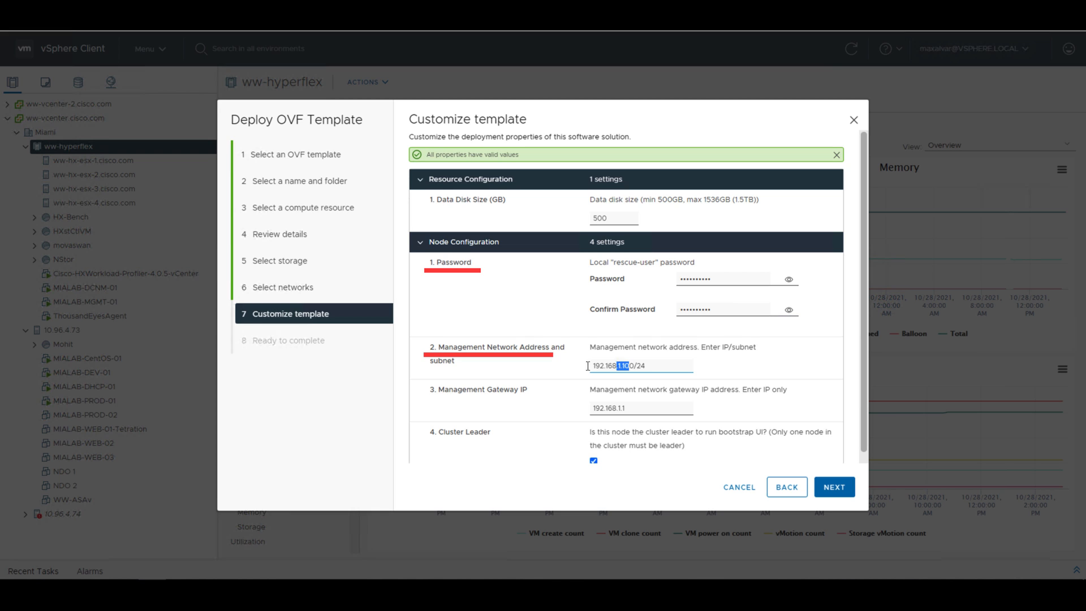
pyautogui.write('10.96.4.96/24')
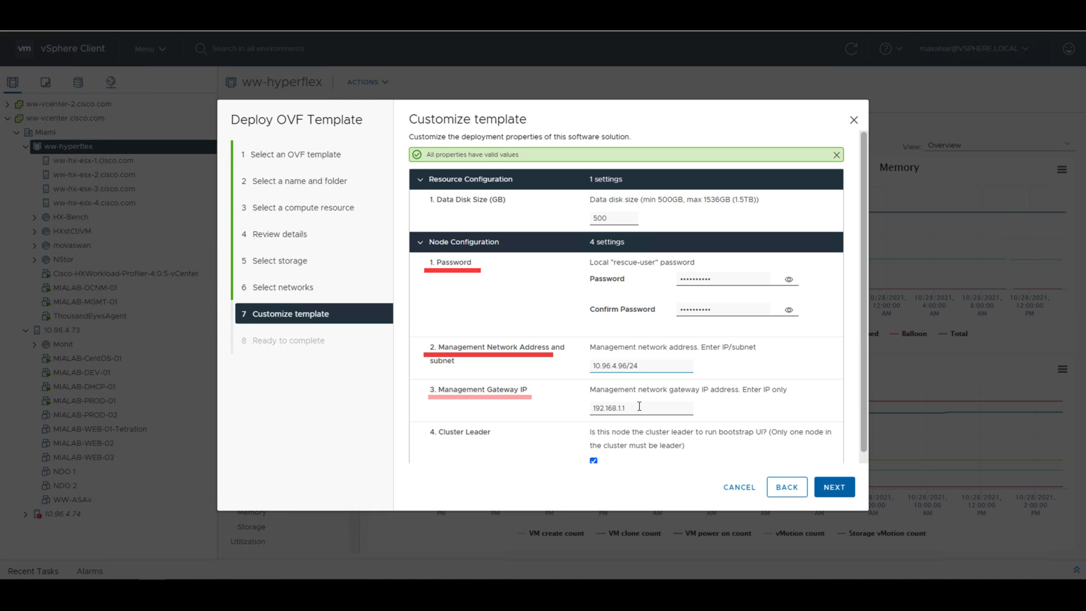
pyautogui.tripleClick(640, 407)
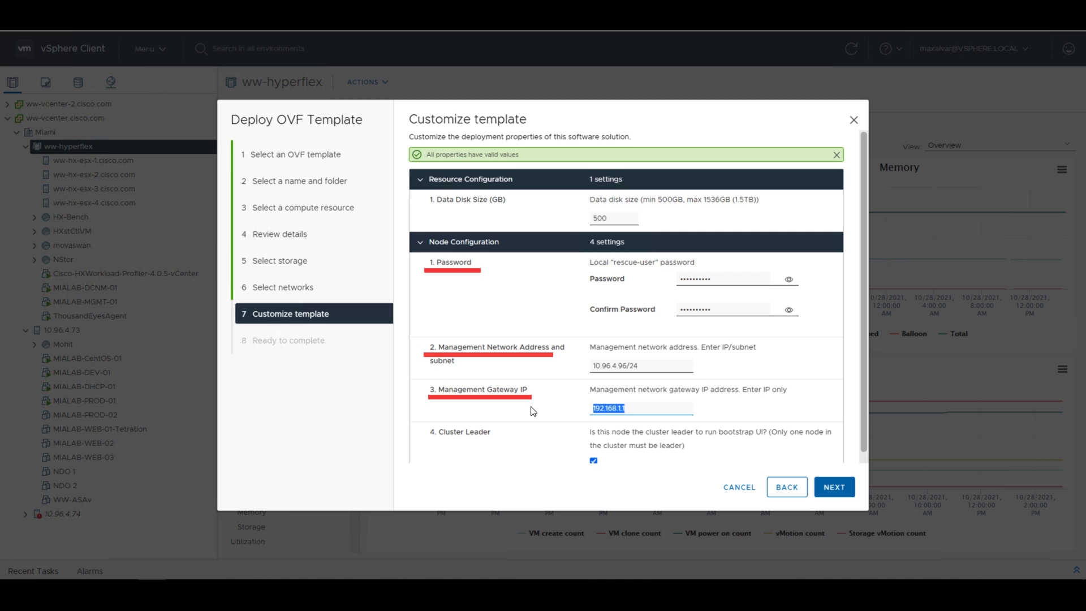
pyautogui.write('10.96.4.1')
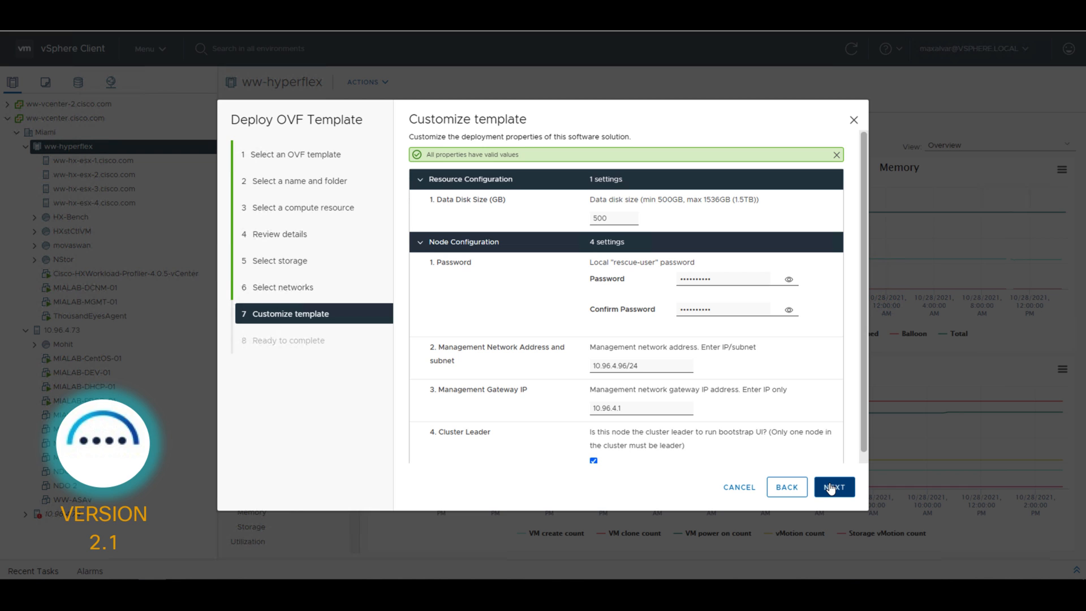
pyautogui.click(592, 459)
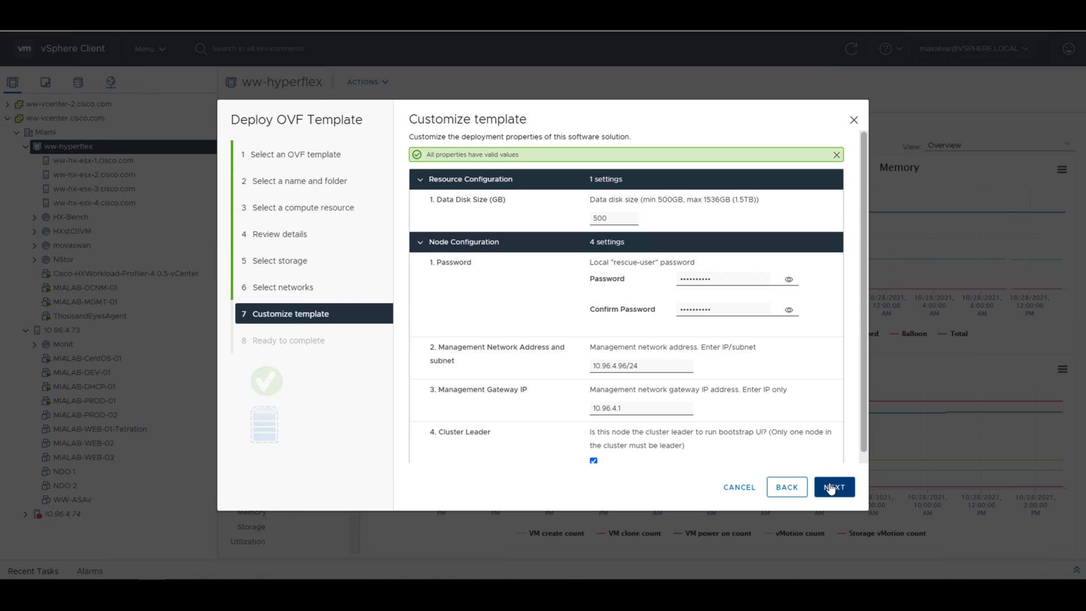
pyautogui.click(833, 487)
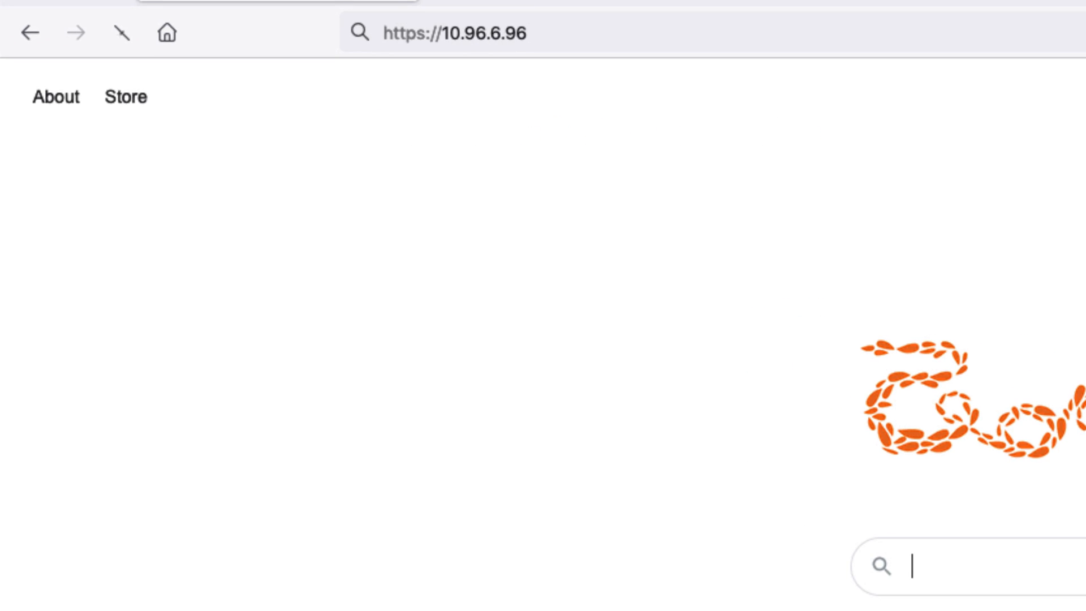
pyautogui.click(476, 33)
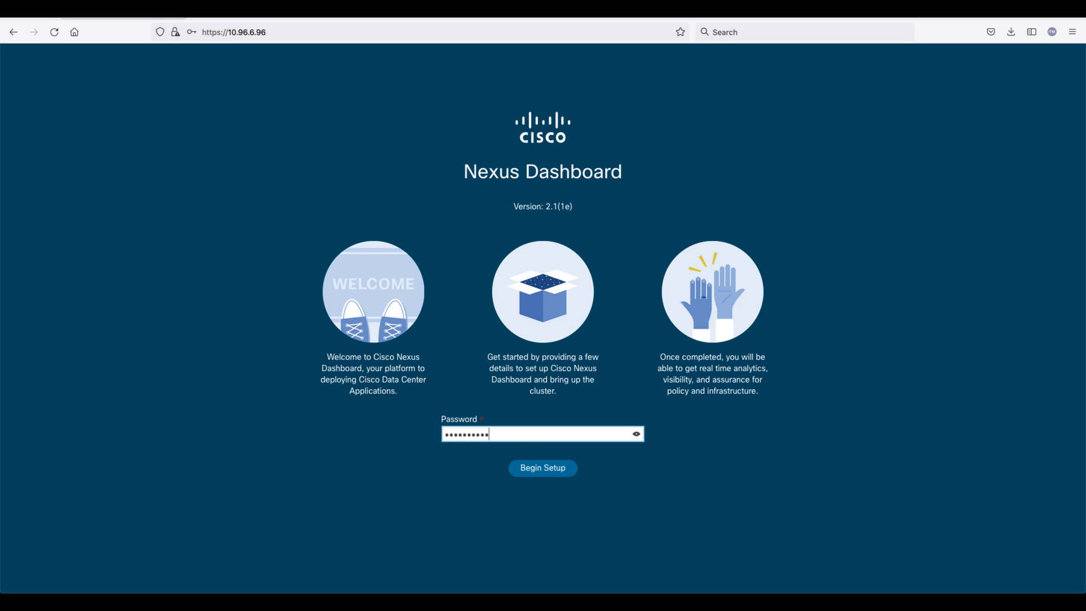
# Step: Begin setup with cluster name MIALAB-ND, NTP 10.81.254.202 and DNS 64.102.6.247
pyautogui.click(543, 467)
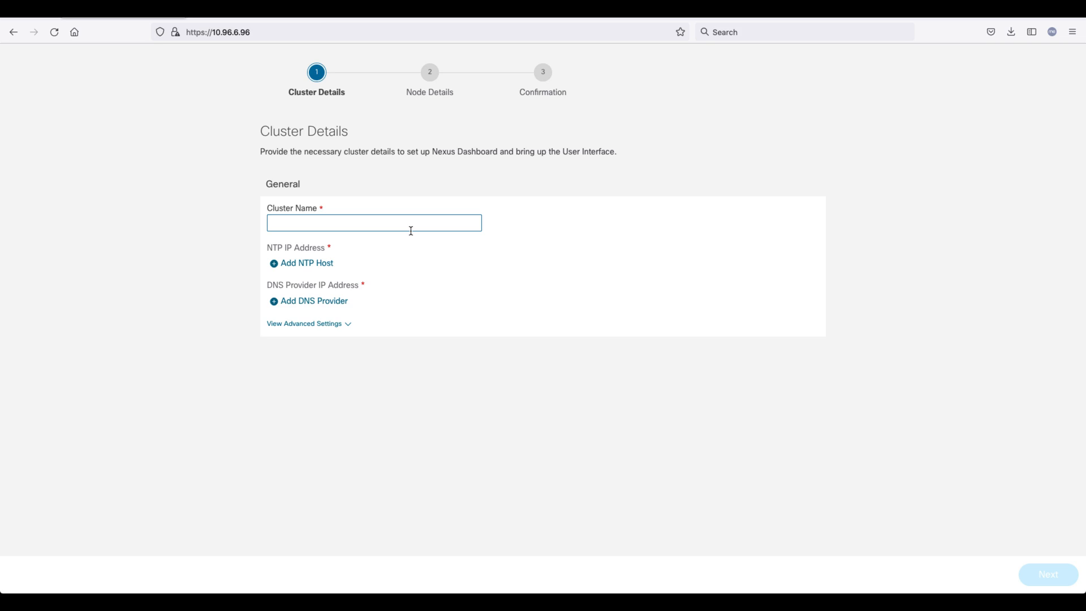
pyautogui.write('MIALAB-ND')
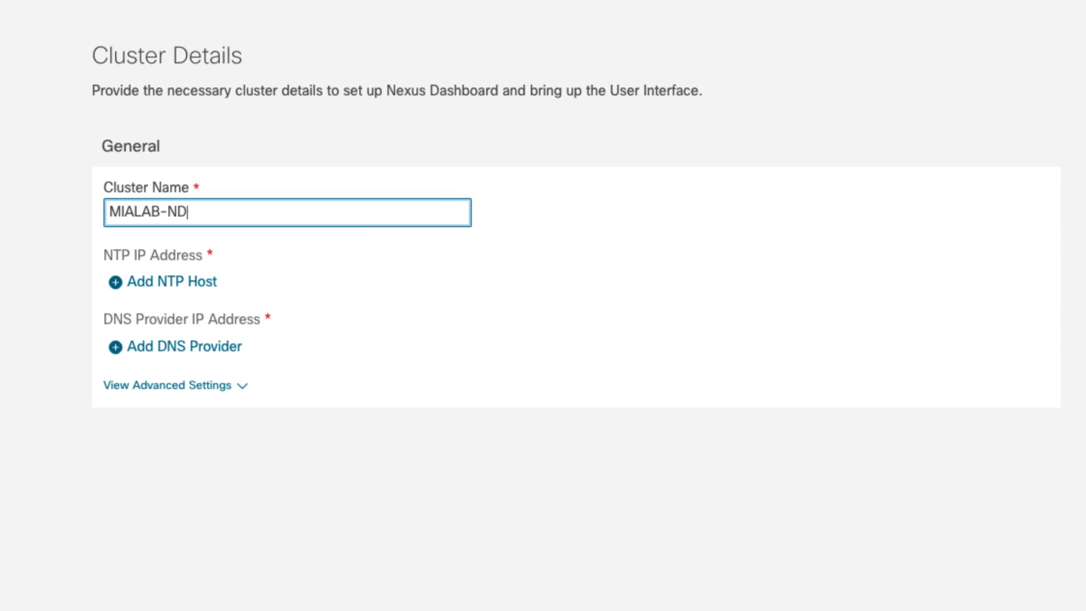
pyautogui.moveTo(172, 281)
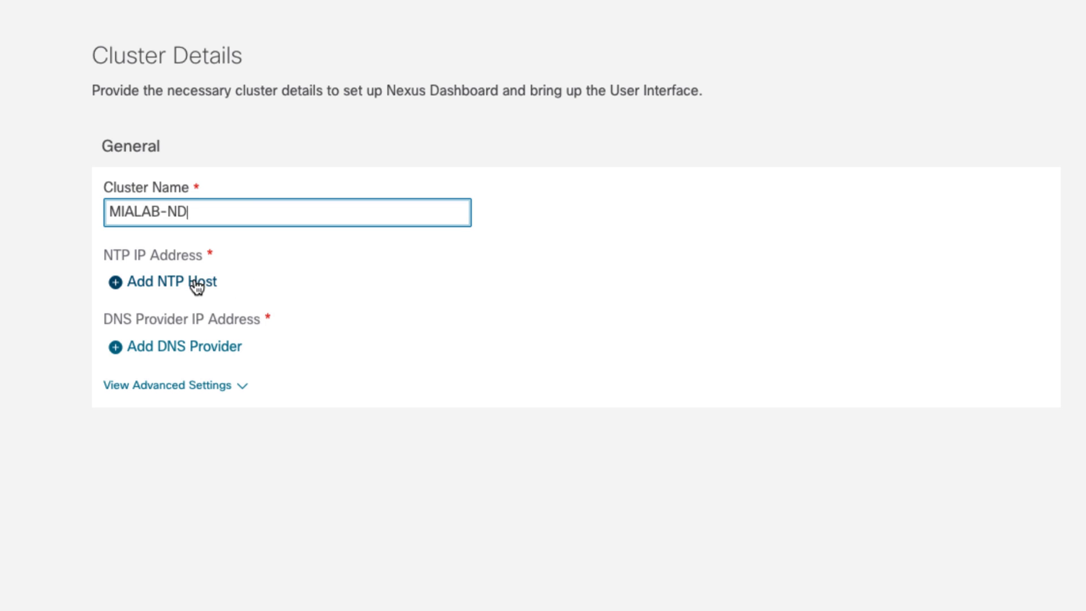
pyautogui.write('64.102.6.247')
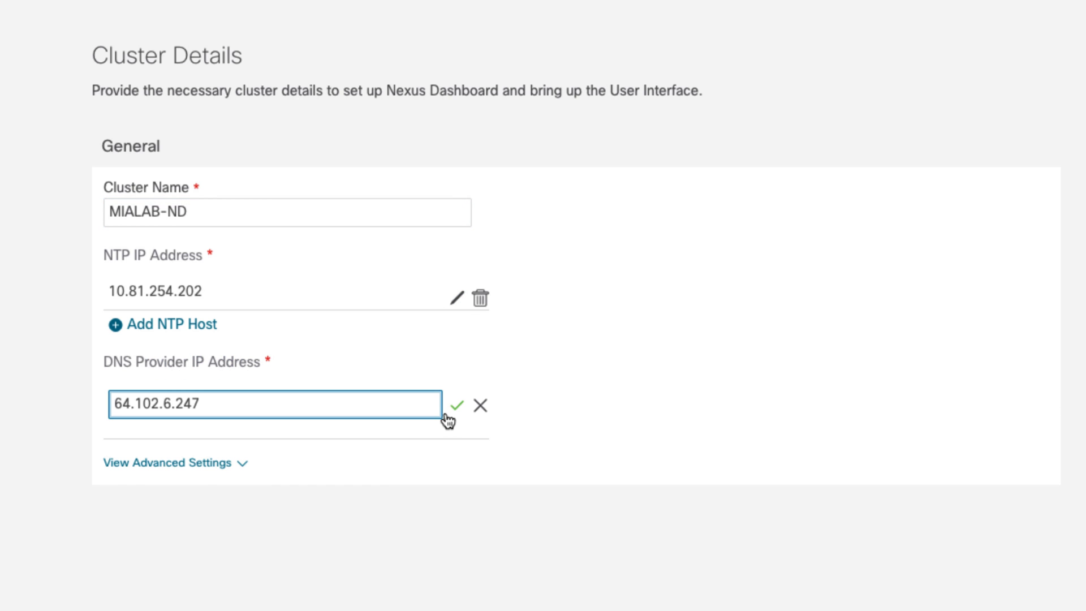
pyautogui.click(456, 405)
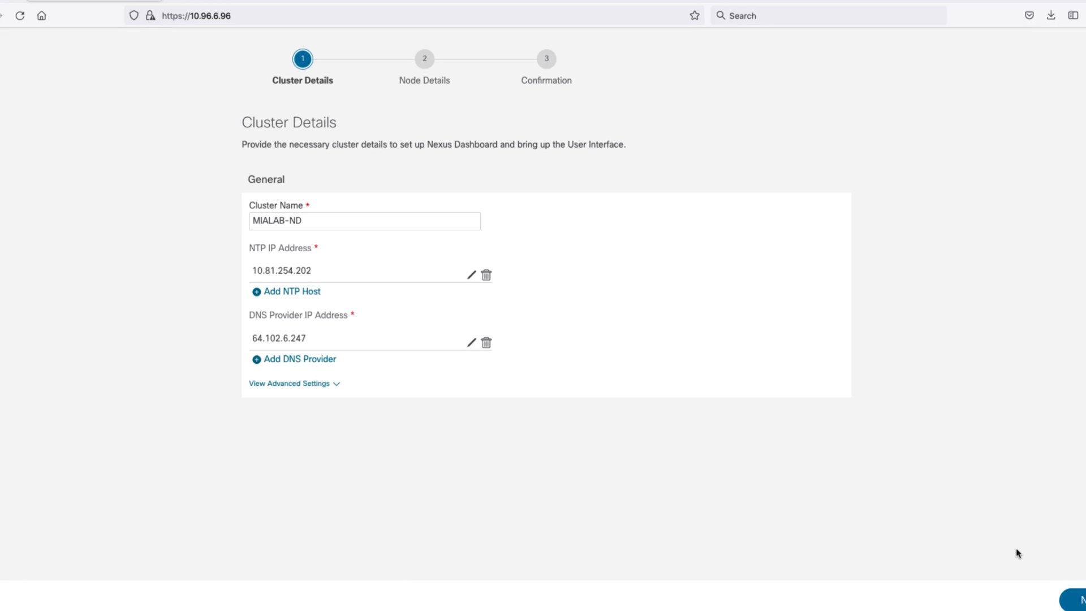
pyautogui.click(1067, 598)
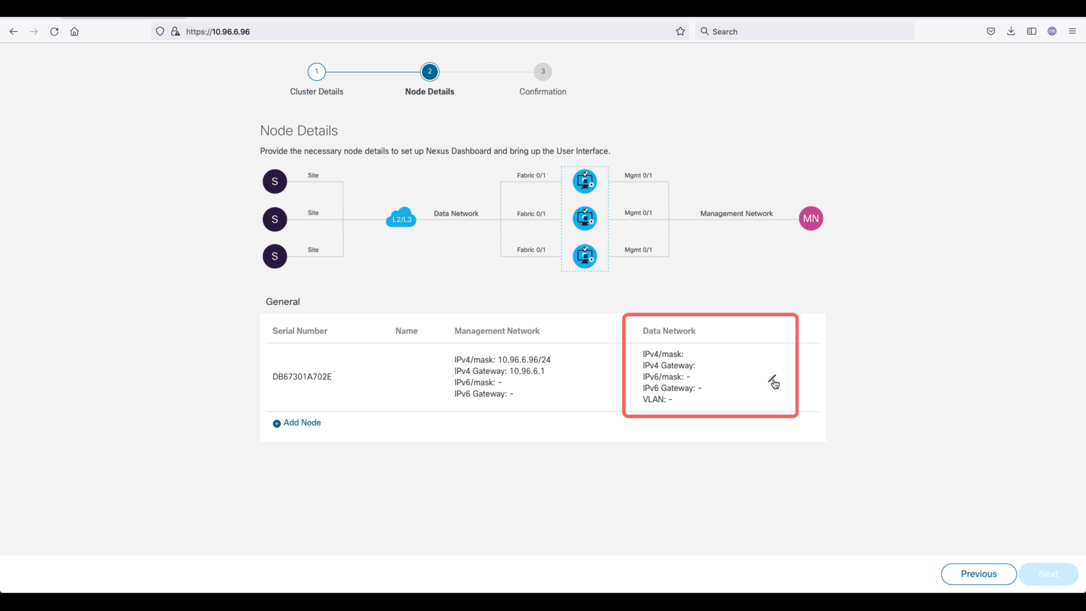
# Step: Add nodes MIALAB-vND-01 to 03 with data addresses 10.96.6.203–205/24, gateway 10.96.6.1
pyautogui.click(774, 383)
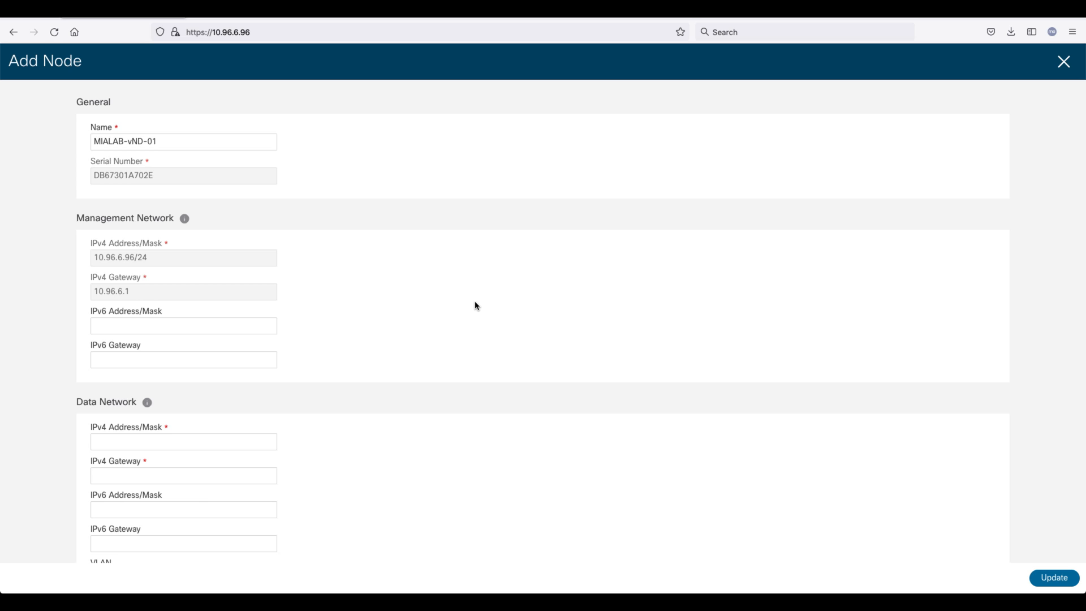
pyautogui.write('10.96.6.1')
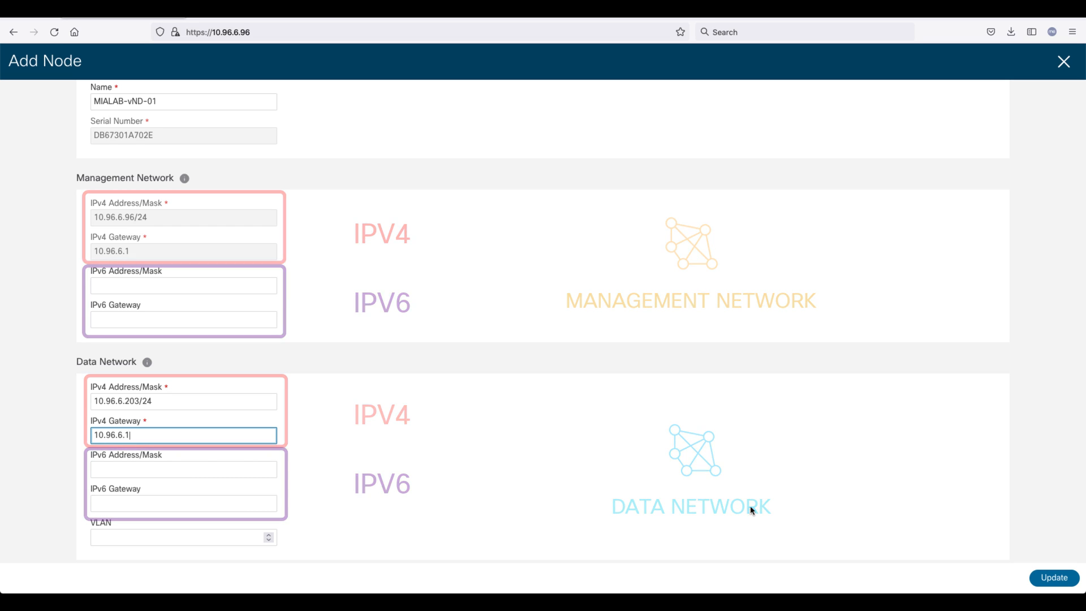
pyautogui.click(1051, 577)
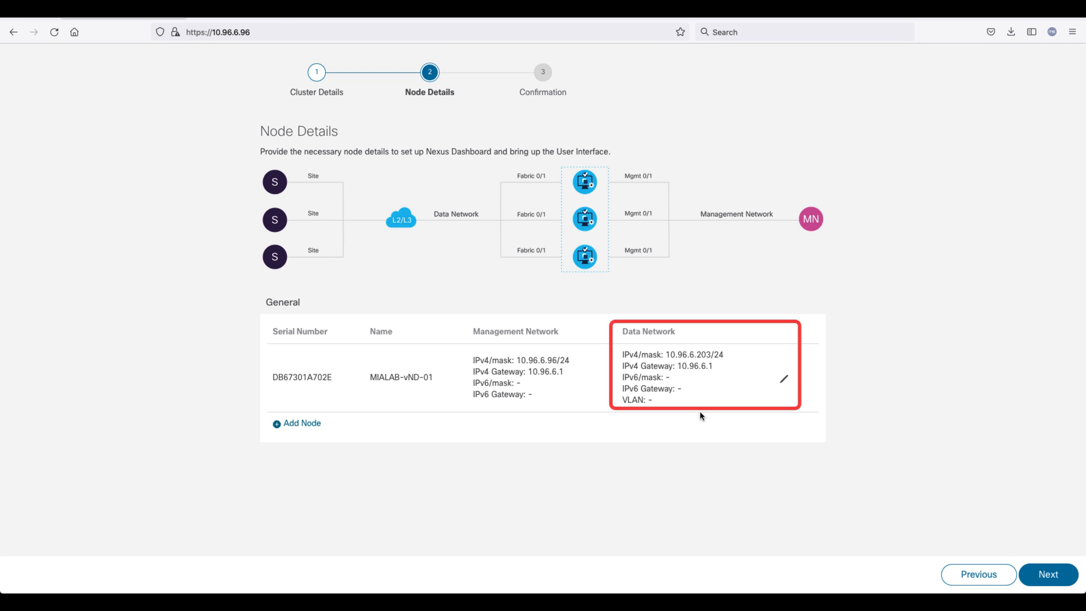
pyautogui.click(295, 423)
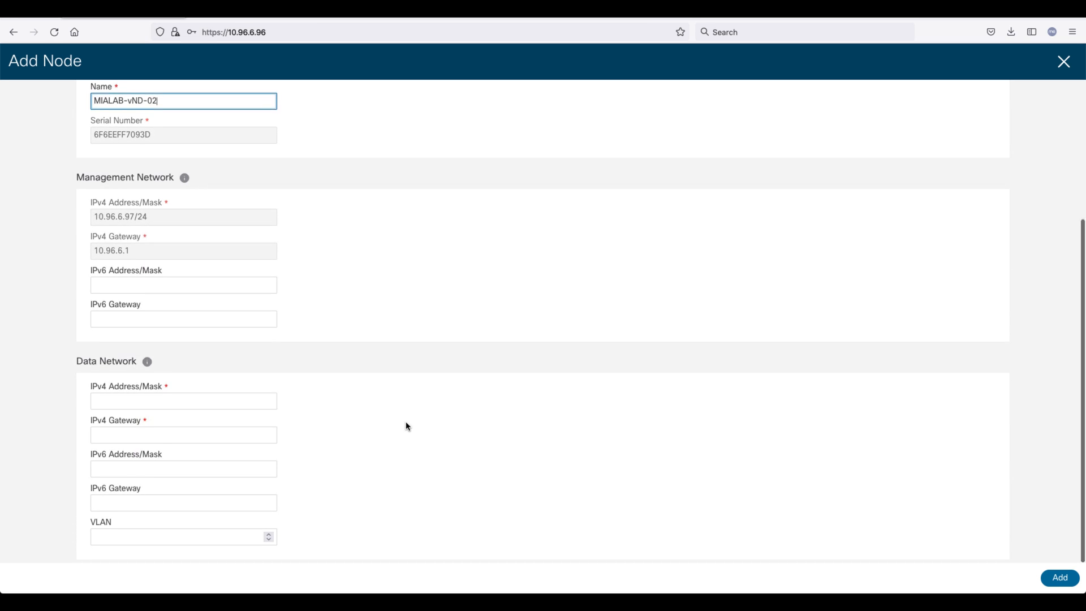
pyautogui.scroll(3)
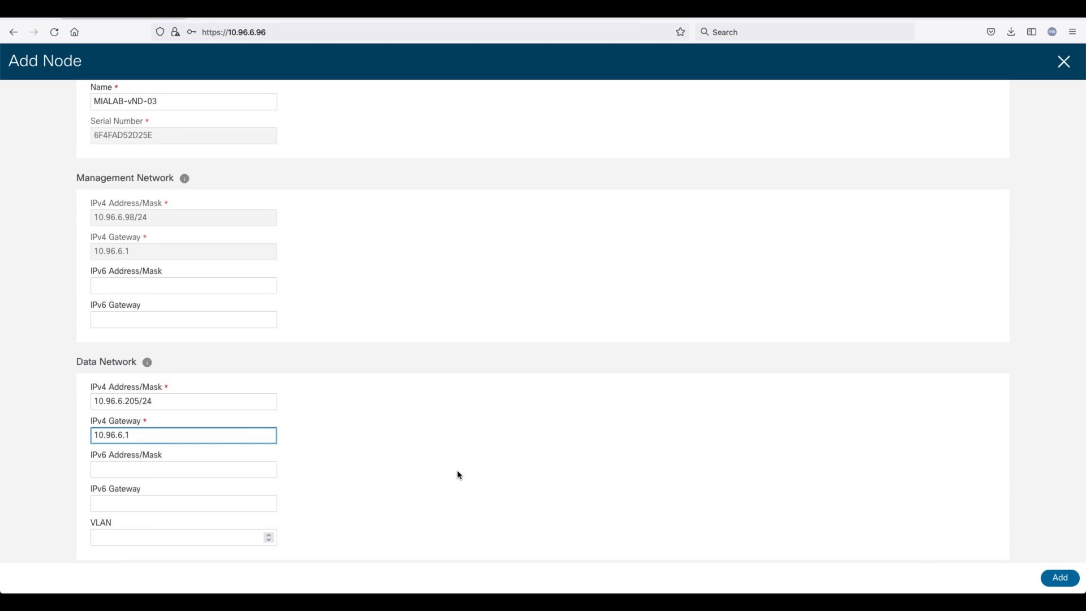
pyautogui.click(1059, 577)
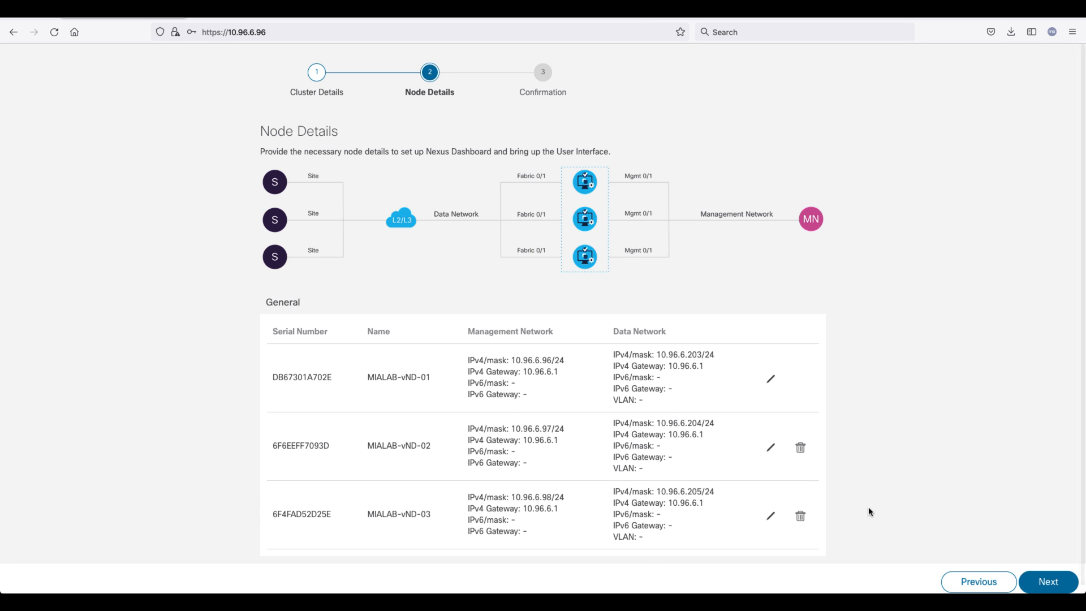
pyautogui.click(1047, 580)
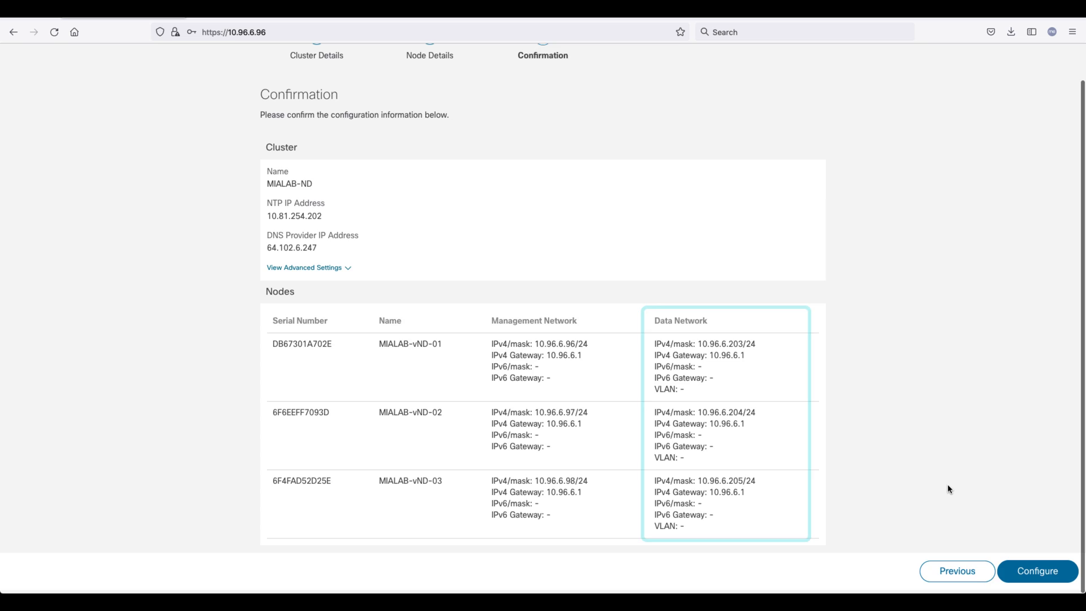
# Step: Run Configure, follow the bootstrap details, and wait for the login page
pyautogui.click(1036, 570)
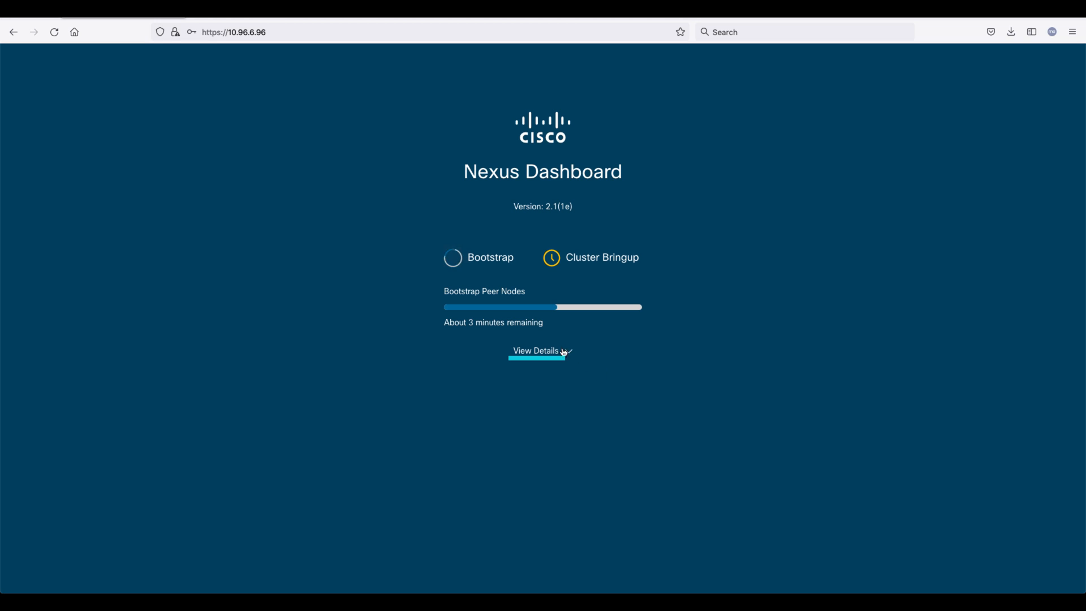
pyautogui.click(536, 350)
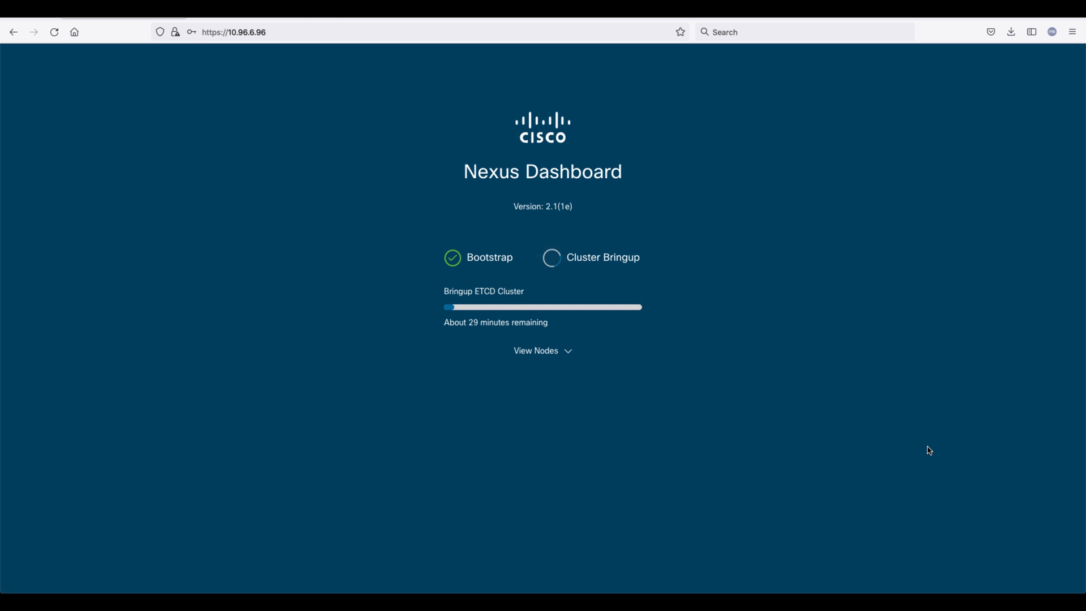
pyautogui.click(536, 351)
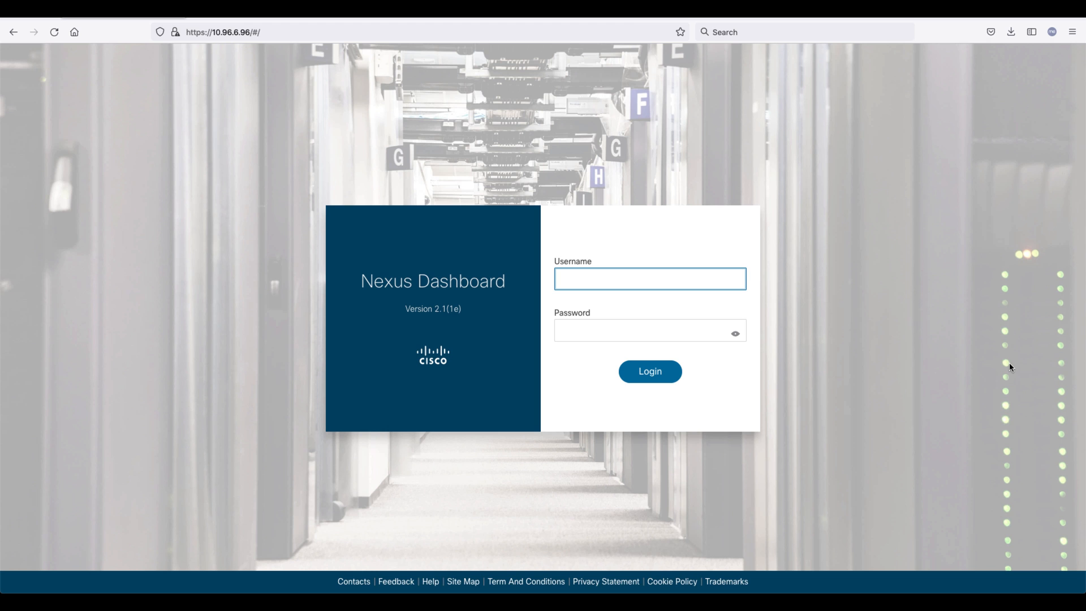
pyautogui.click(649, 278)
pyautogui.write('admin')
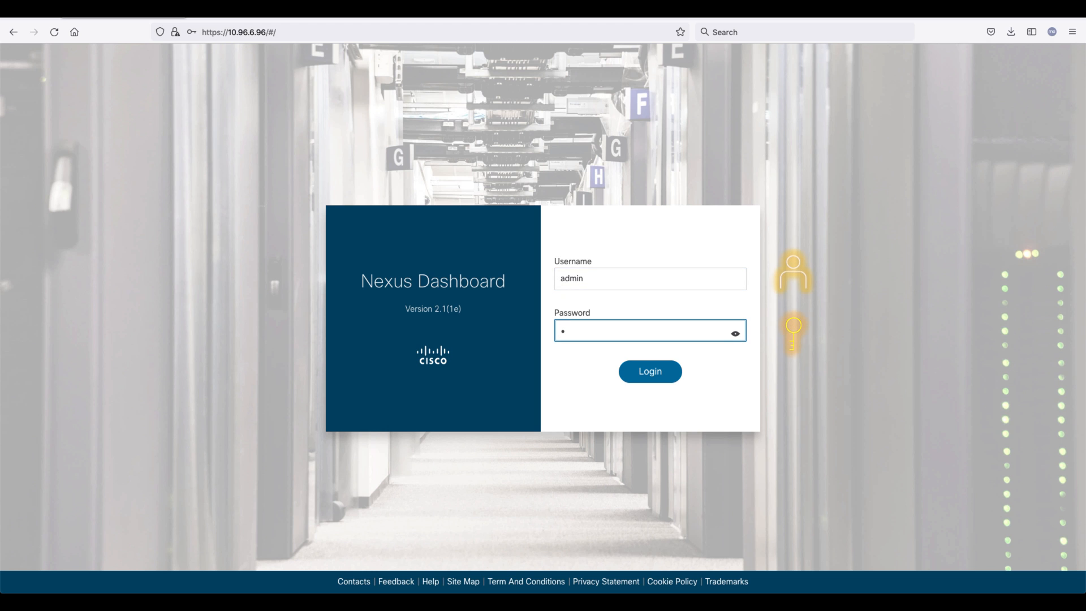
# Step: Log in as admin and dismiss the welcome greeting with Let's Go!
pyautogui.click(649, 371)
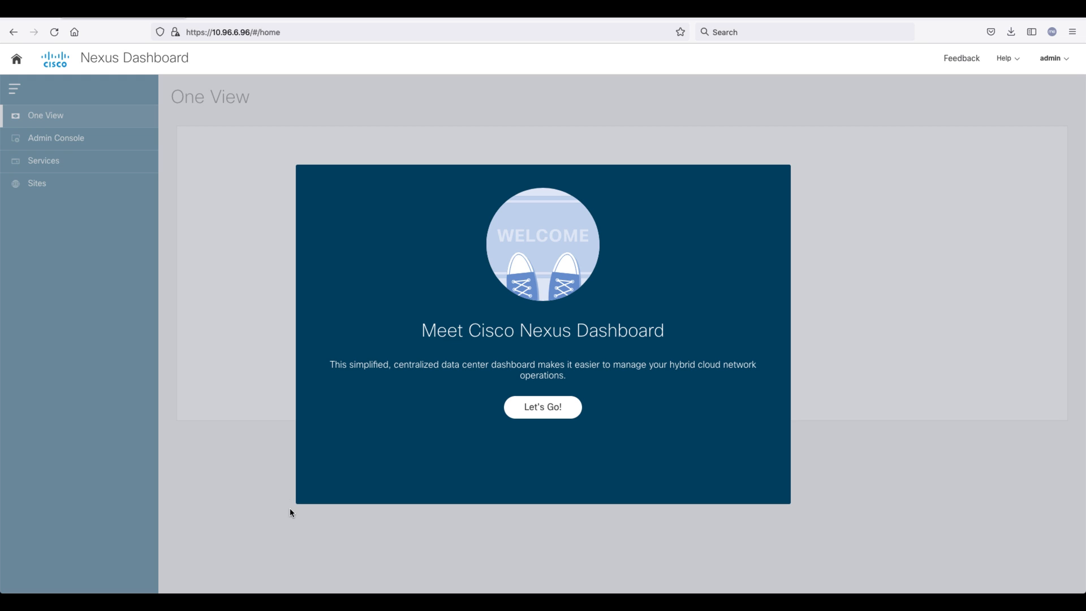
pyautogui.moveTo(456, 566)
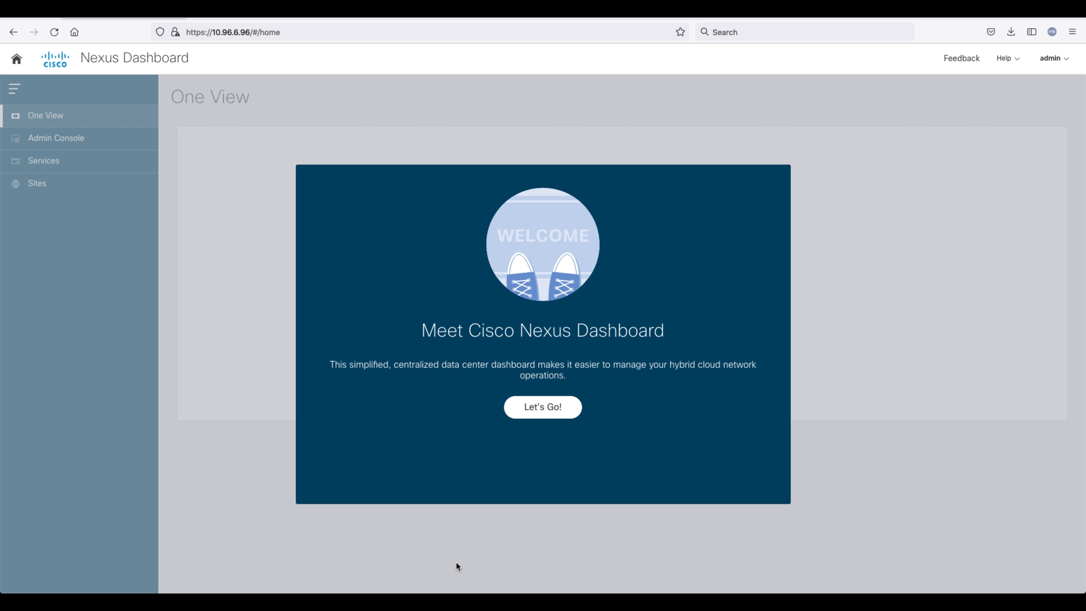
pyautogui.click(542, 407)
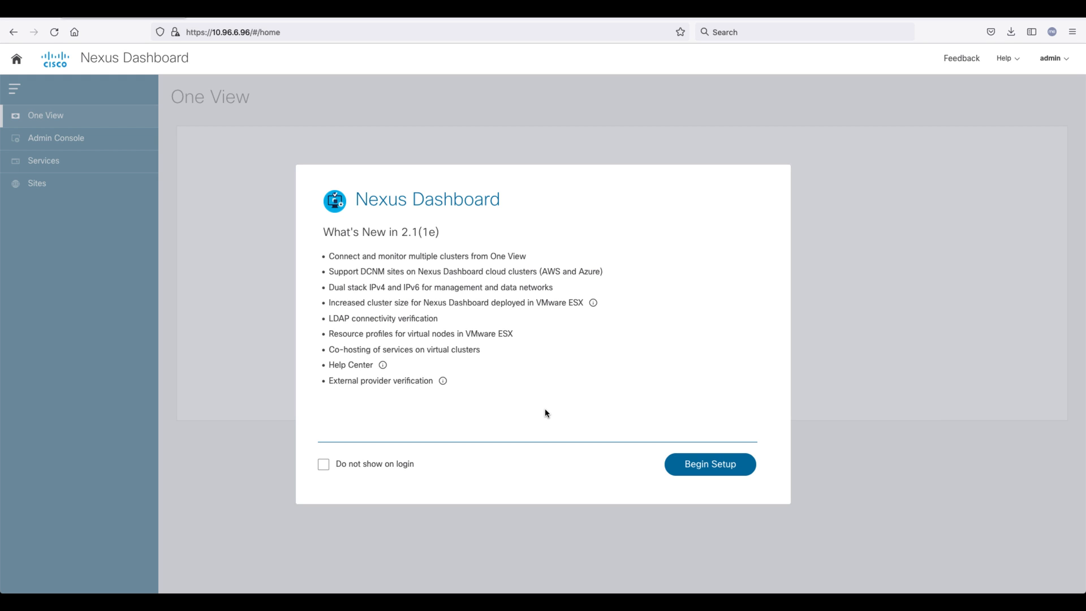